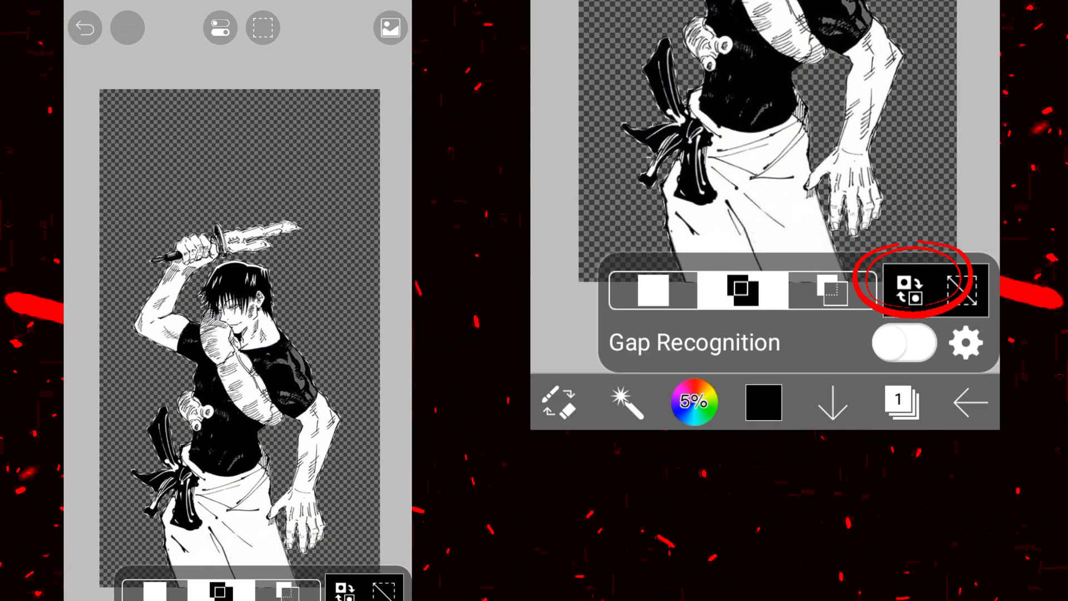
Fill the swordsman line art with white to make a solid silhouette and finish editing
left_click(654, 289)
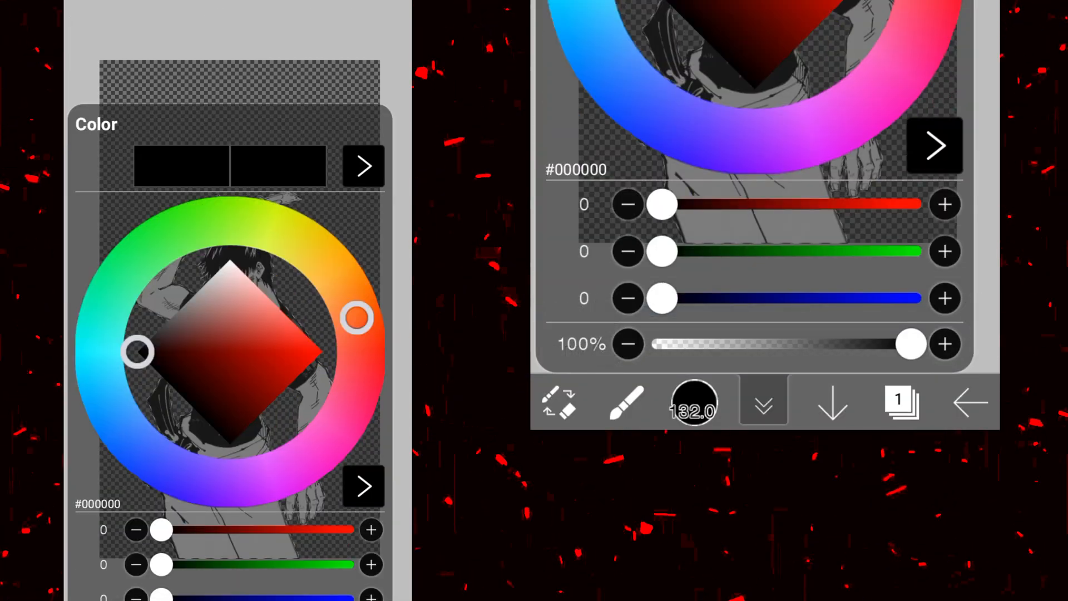
left_click(762, 402)
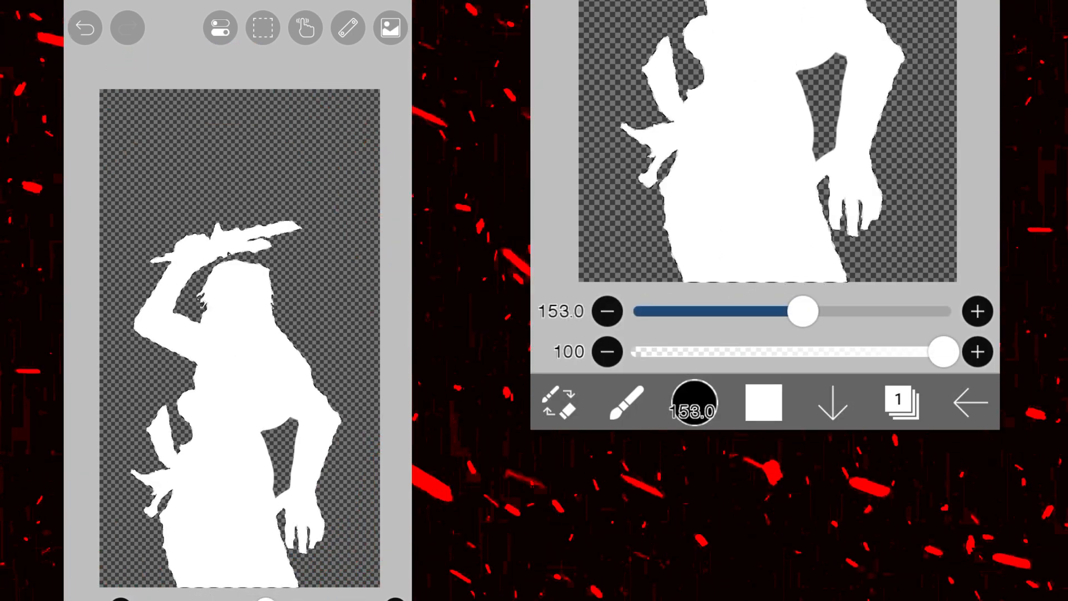
left_click(970, 402)
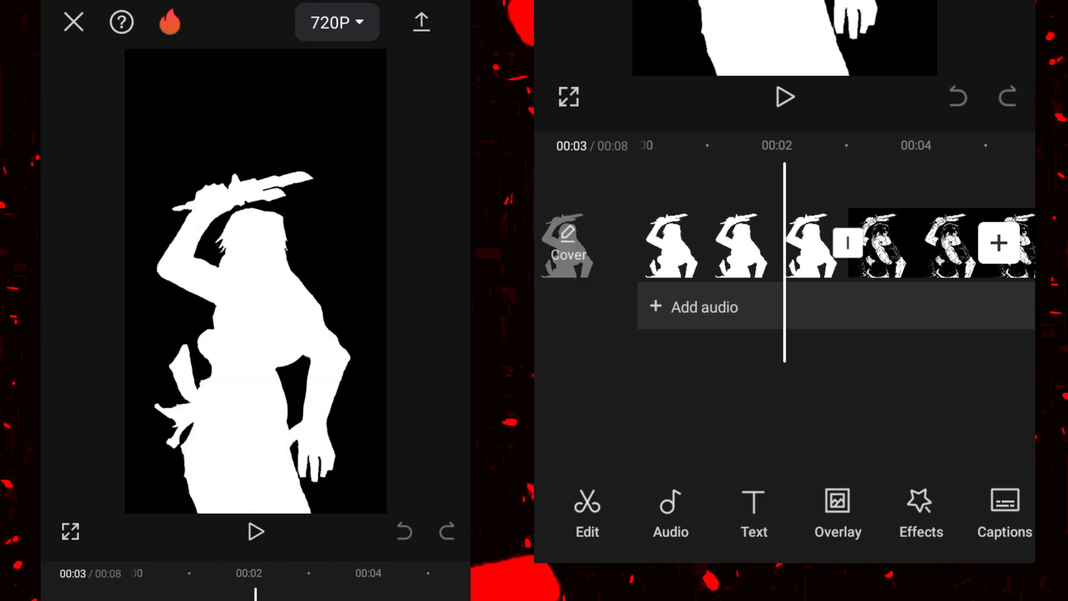
Switch the line-art clip to an overlay above the silhouette and reach the Video effects browser
left_click(879, 244)
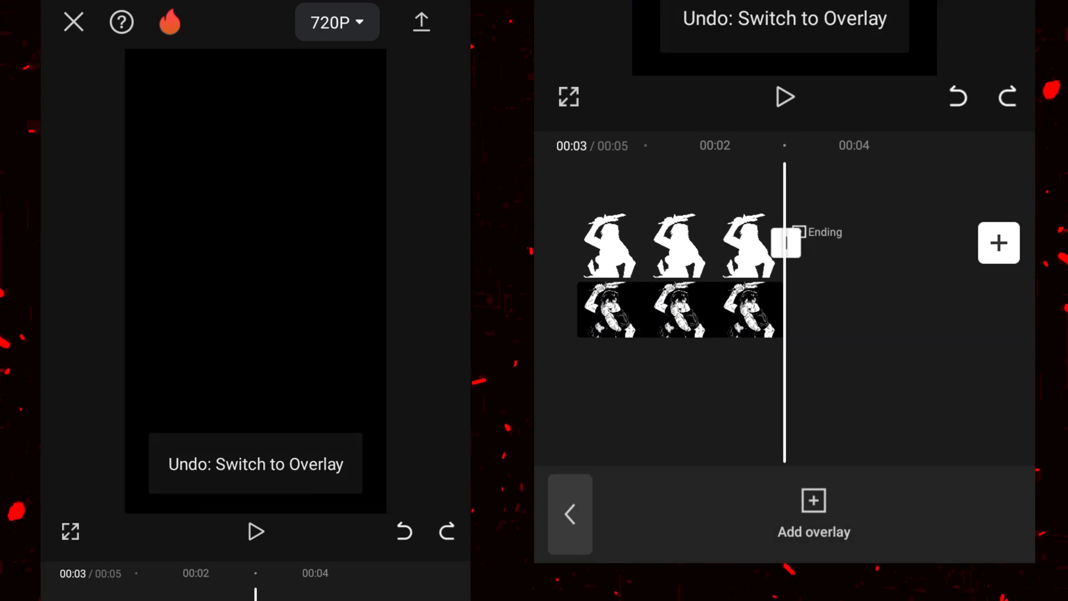
left_click(957, 96)
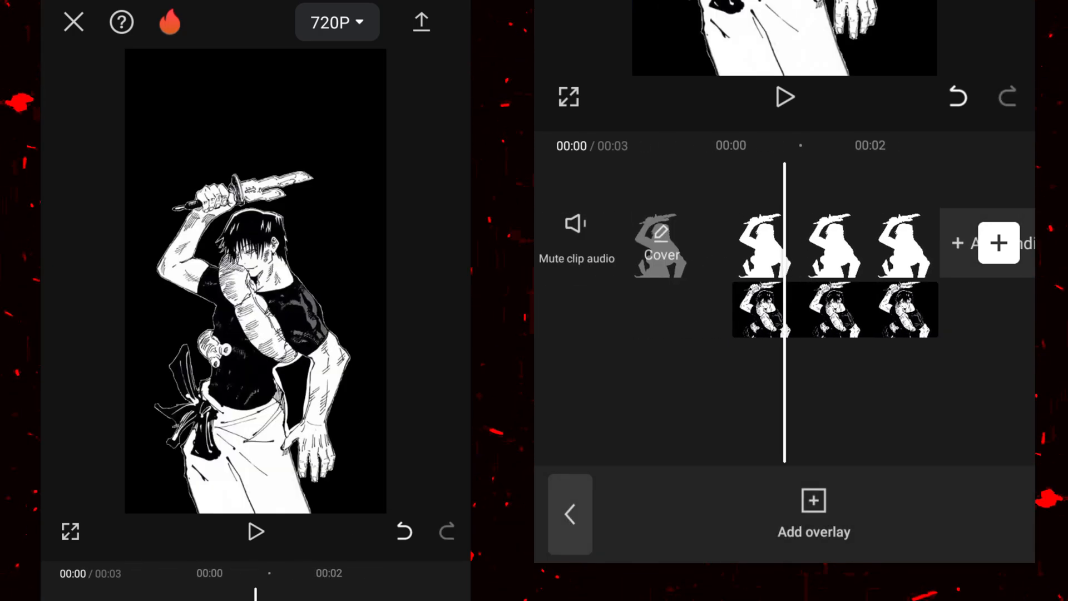
scroll("left", 3)
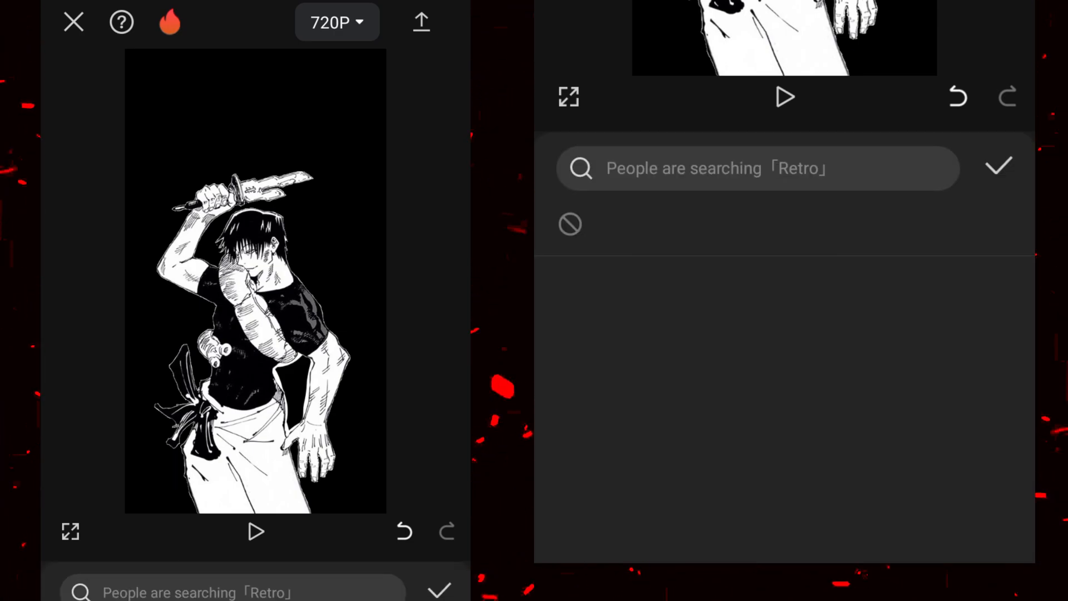
Apply the Lens > Motion Blur effect to the silhouette clip
left_click(703, 224)
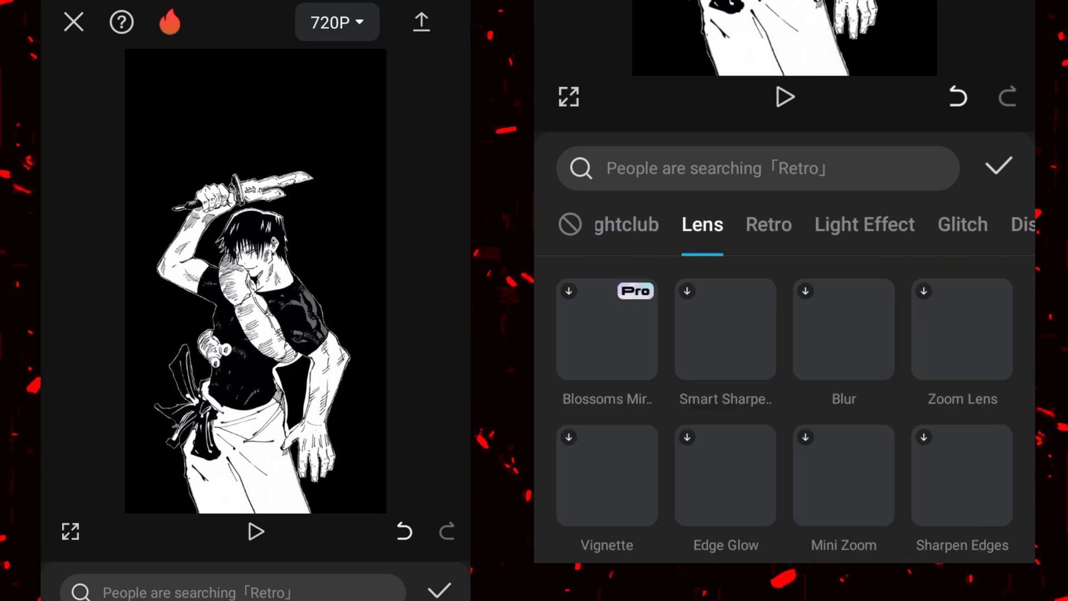
left_click(843, 426)
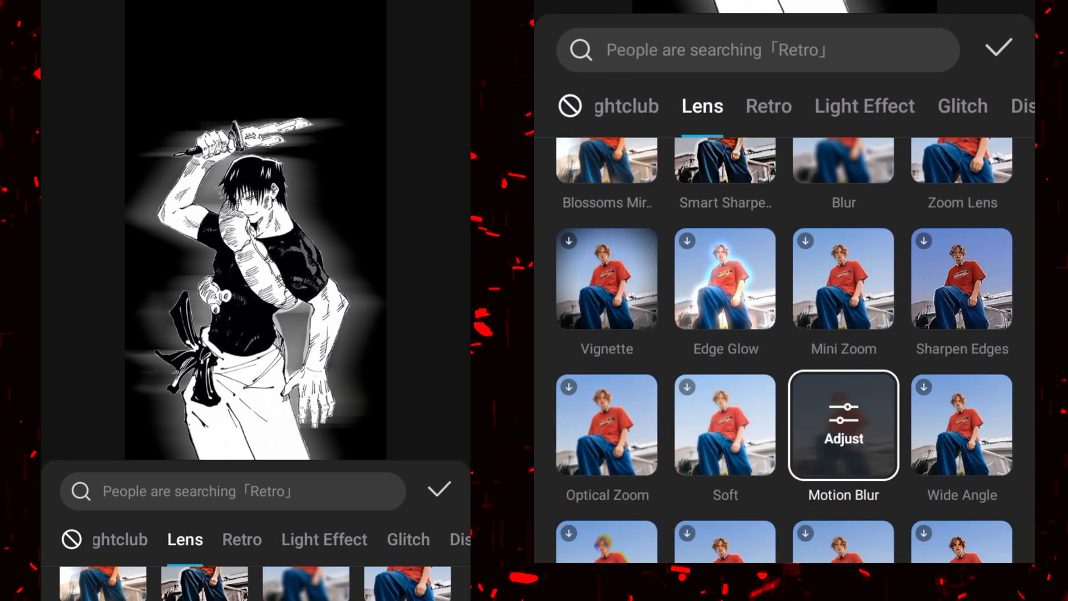
left_click(844, 425)
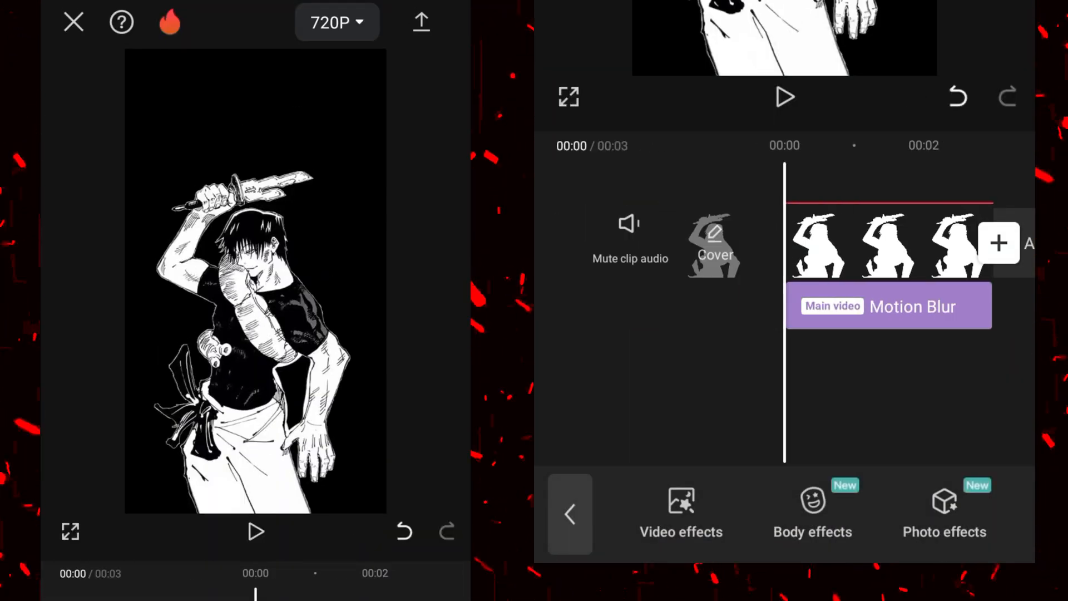
Add Ripple Distortion and the Distorted effects, then preview the wobbling white outline
left_click(680, 515)
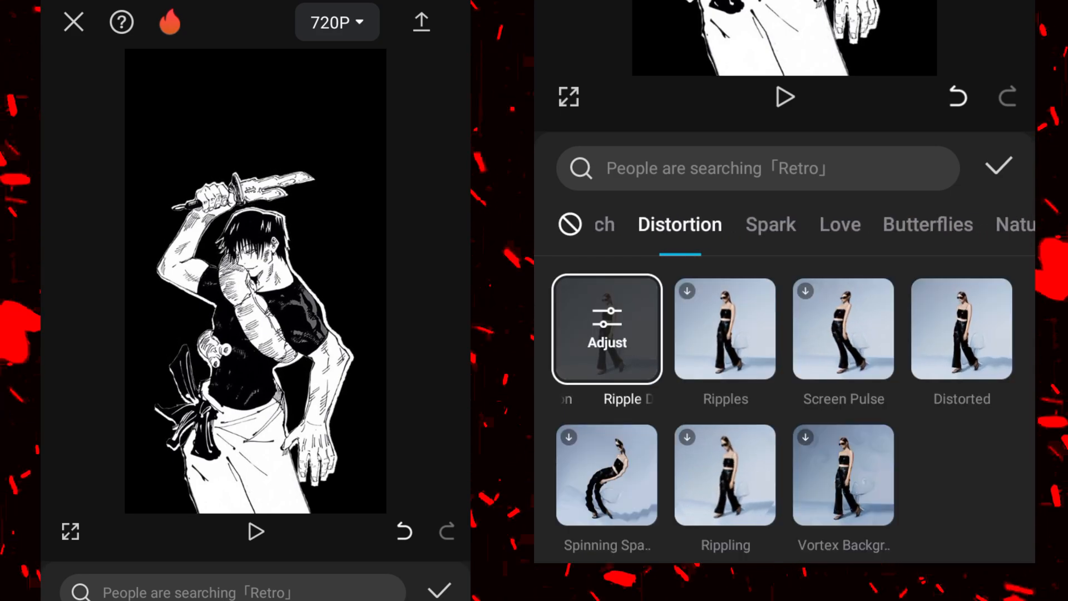
left_click(605, 342)
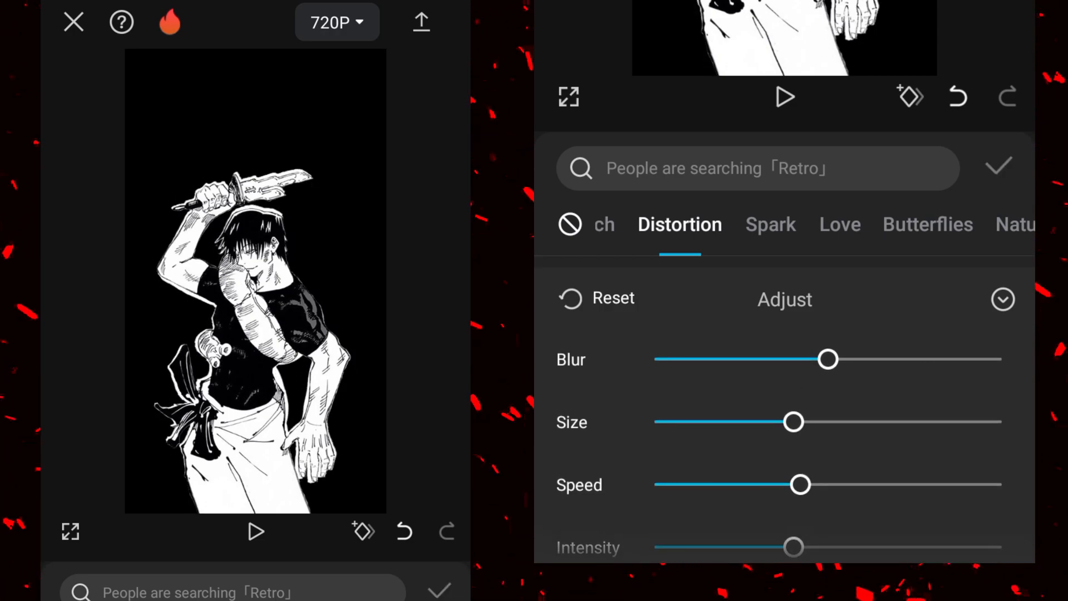
left_click(1002, 299)
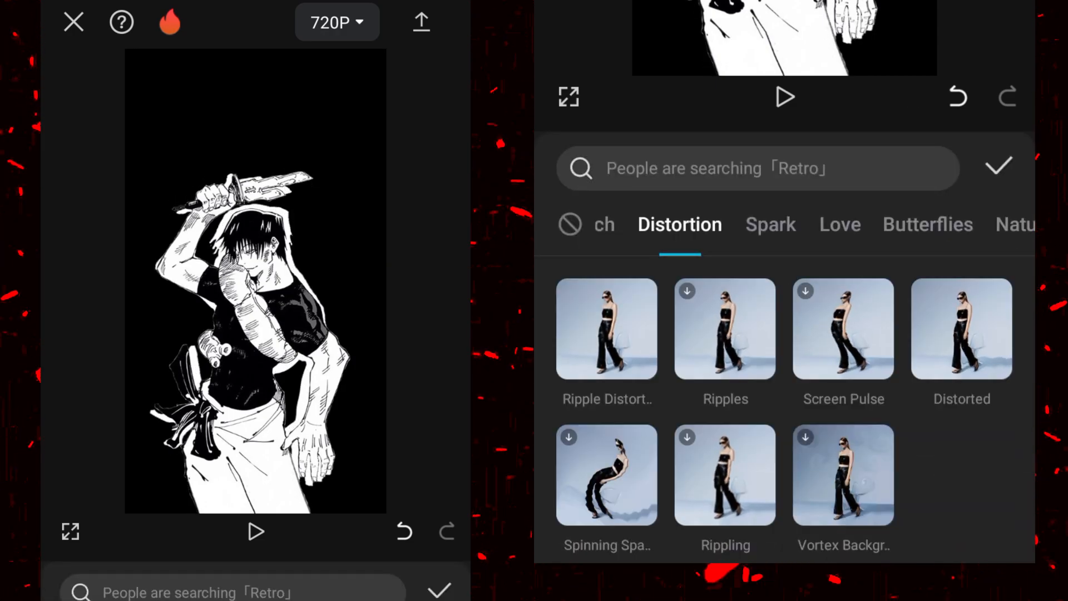
left_click(960, 329)
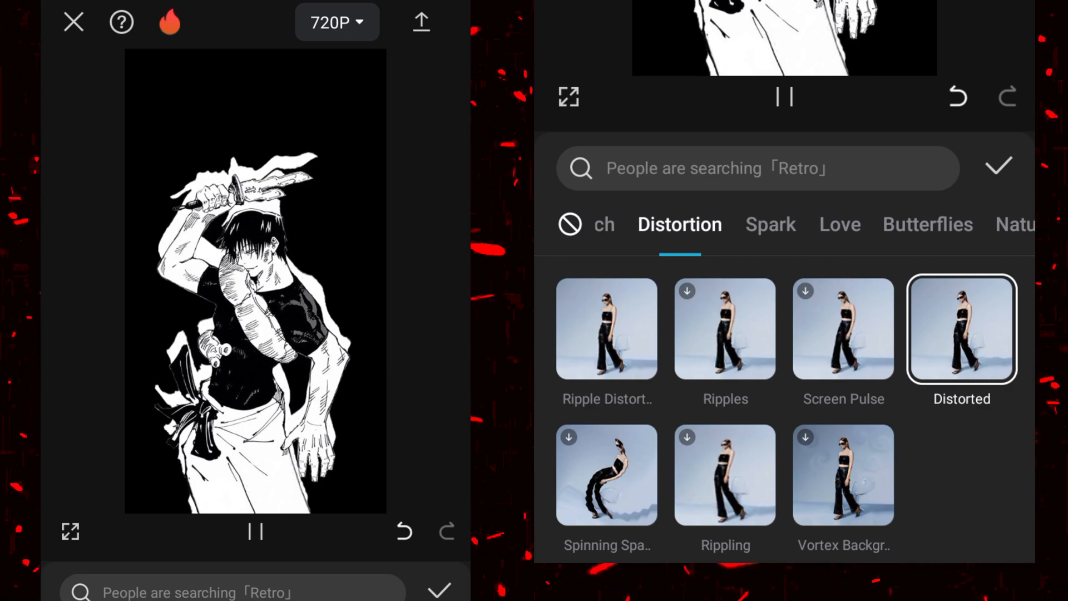
left_click(1000, 167)
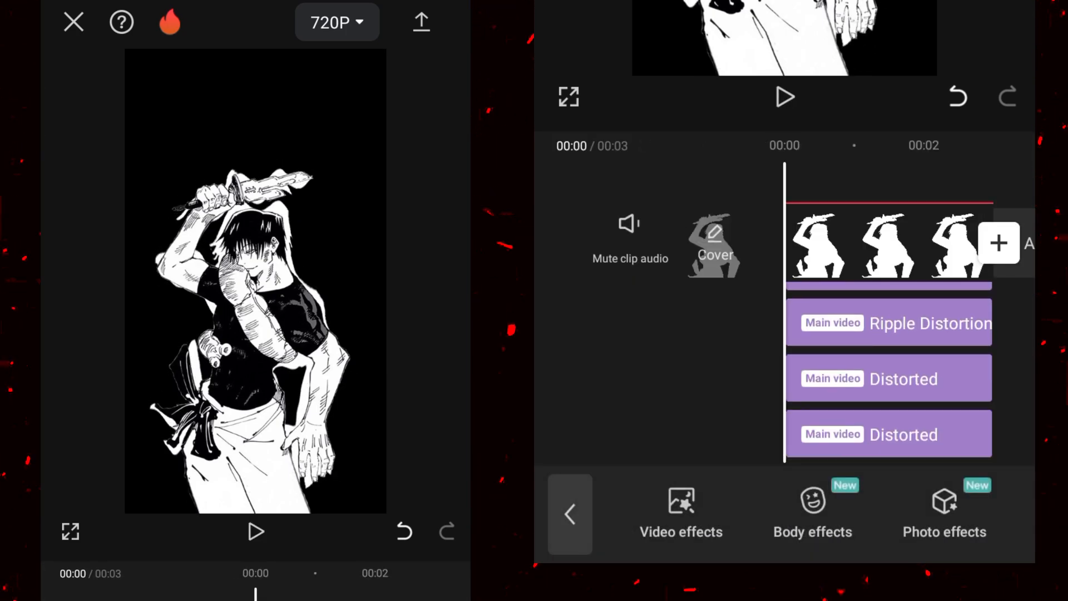
left_click(784, 97)
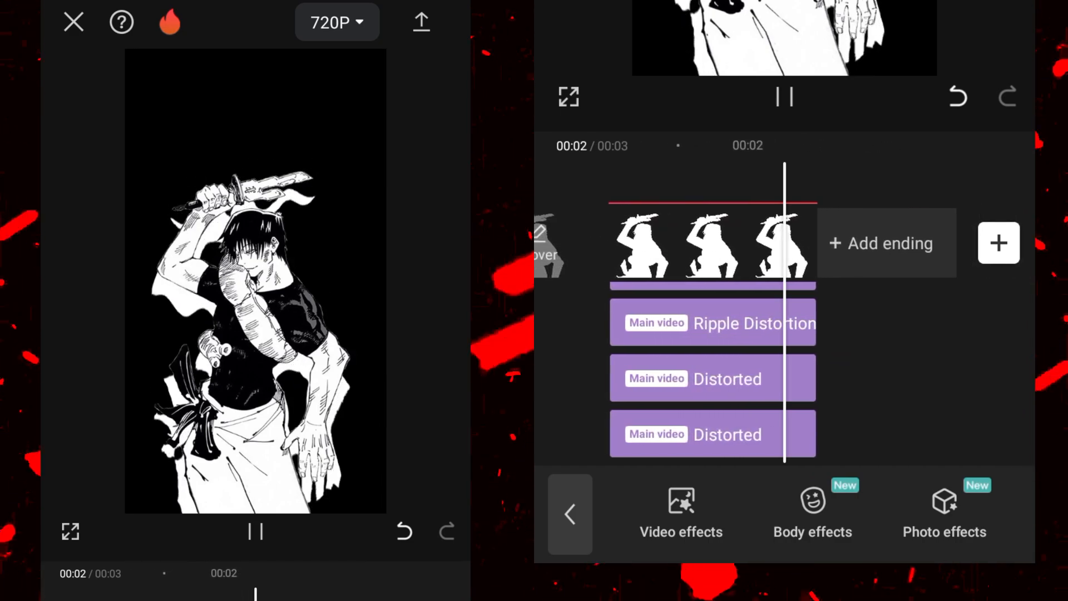
left_click(785, 95)
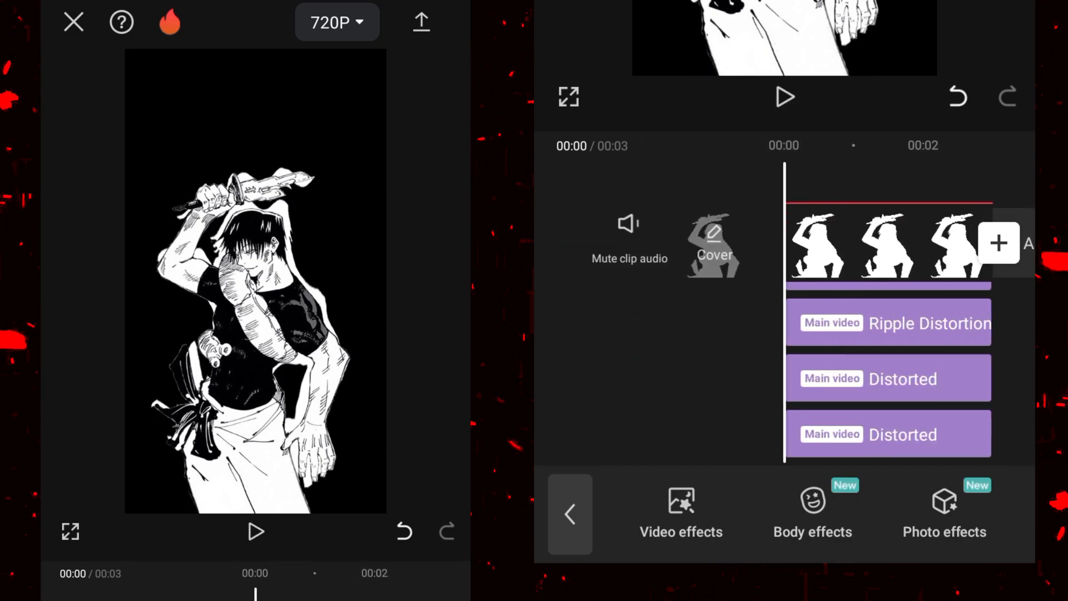
Return to the main timeline and play back the swordsman with its wavy white outline
left_click(571, 515)
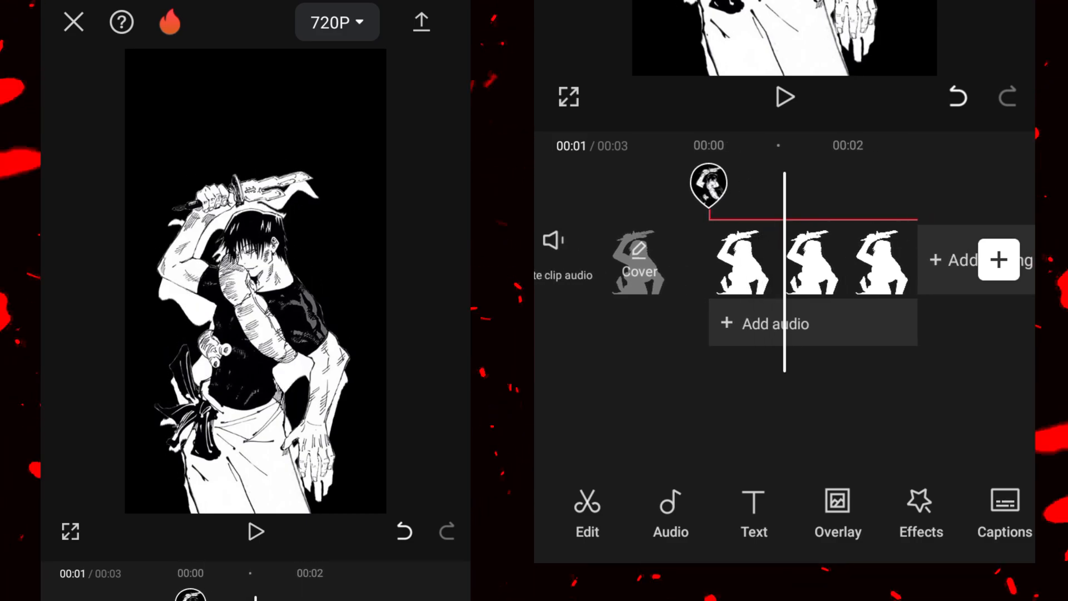
left_click(811, 260)
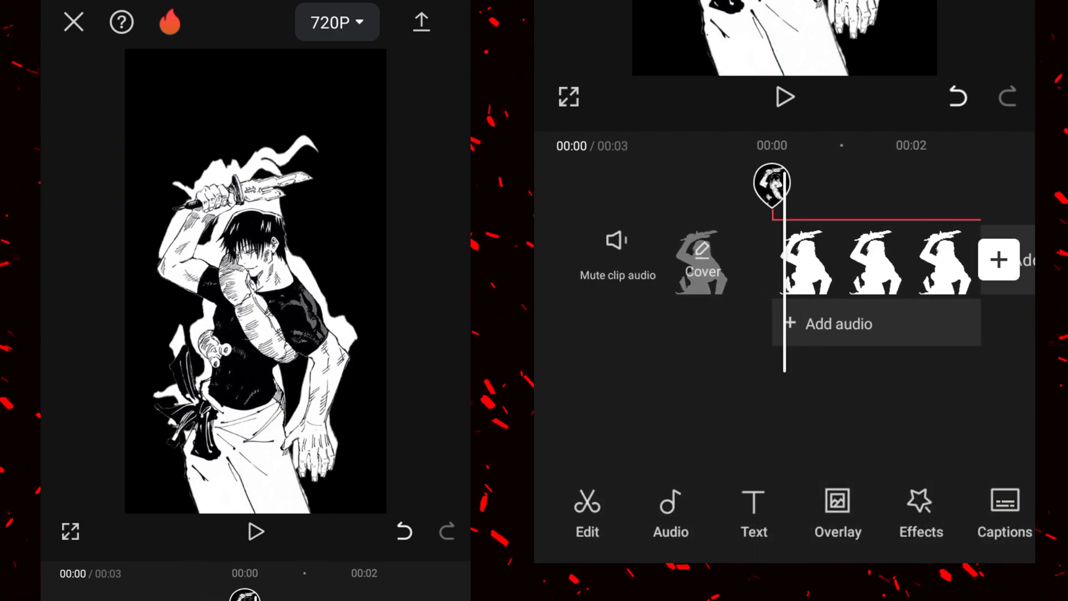
left_click(785, 97)
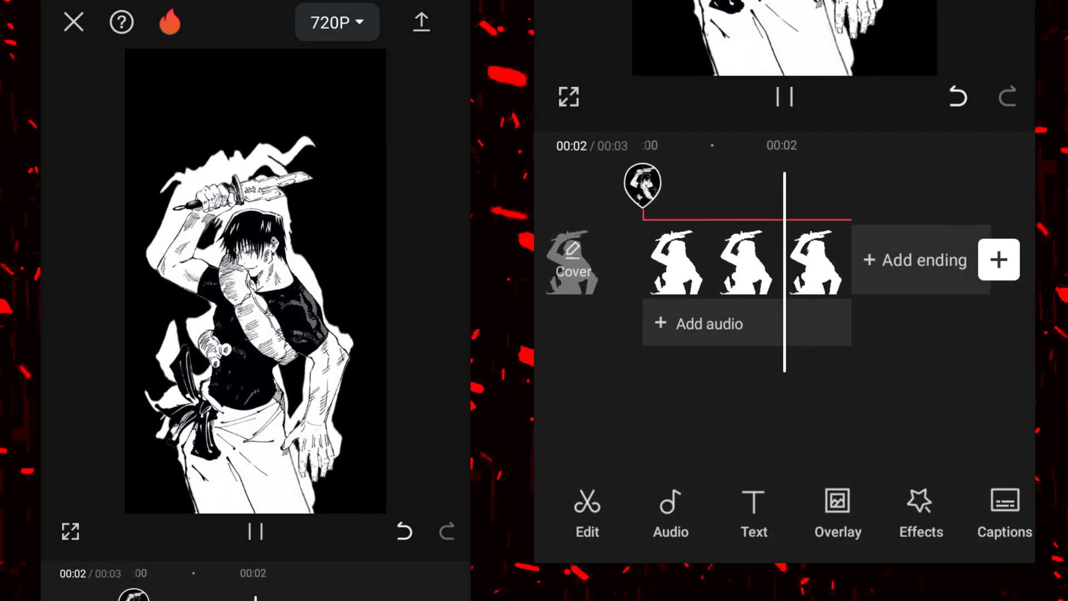
left_click(784, 96)
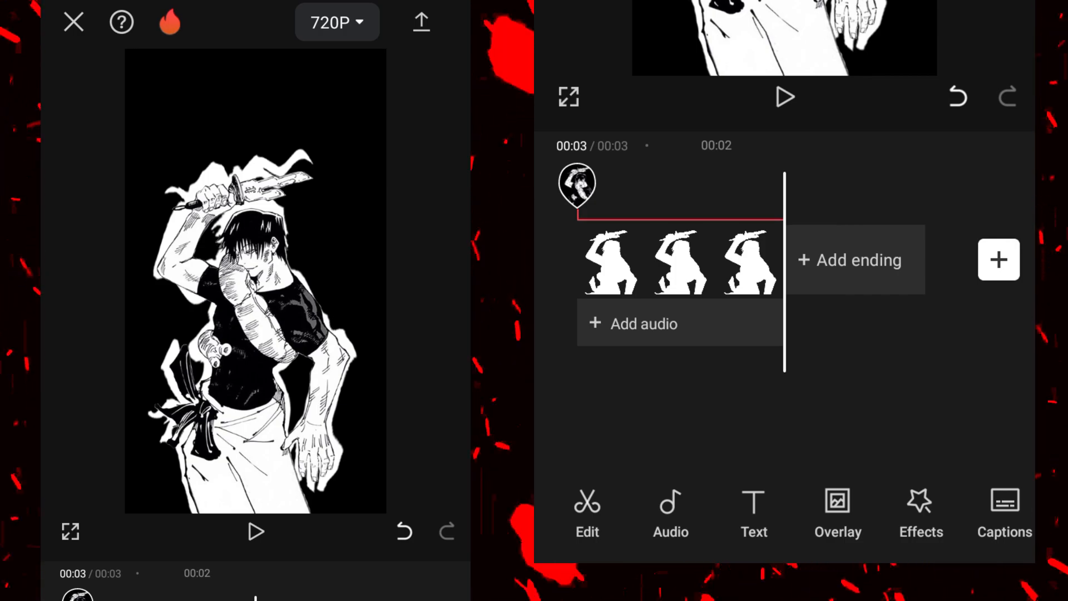
In Adjust > Graphs raise the red curve and lower green and blue so the outline glows red
left_click(678, 263)
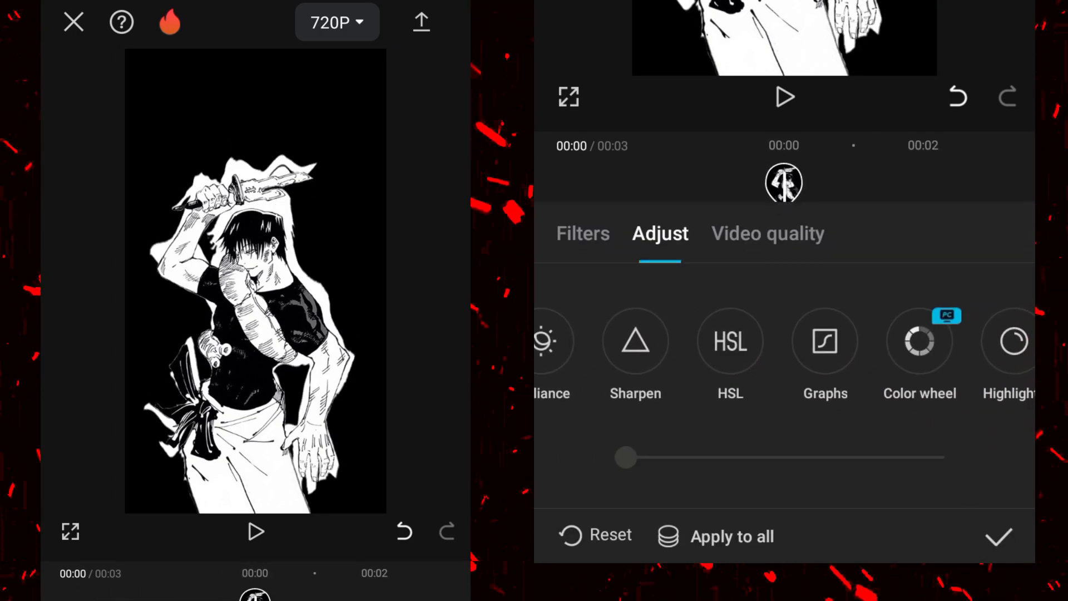
left_click(825, 340)
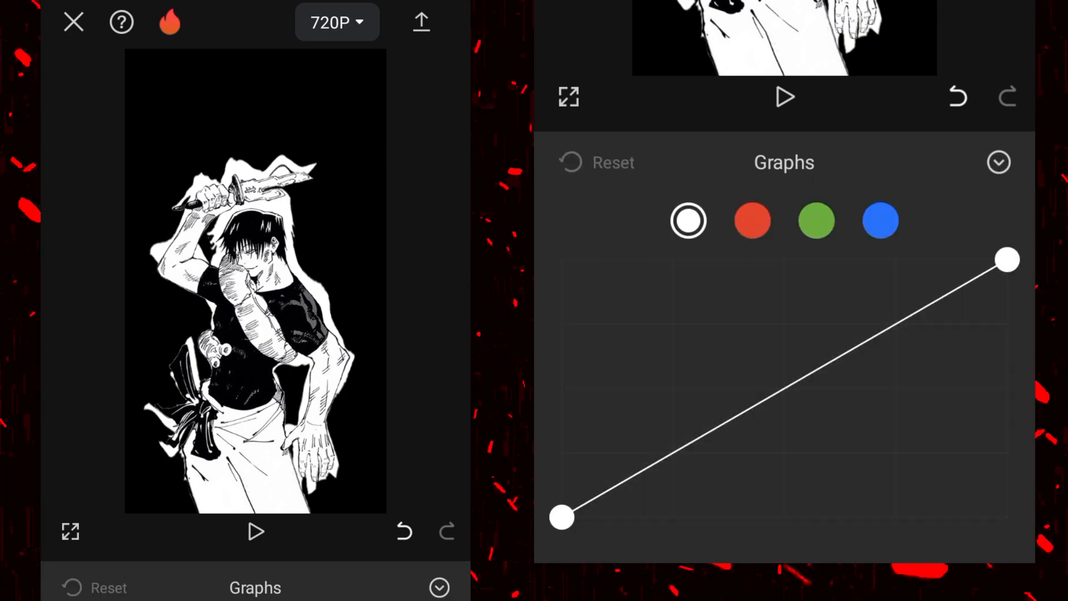
left_click(753, 220)
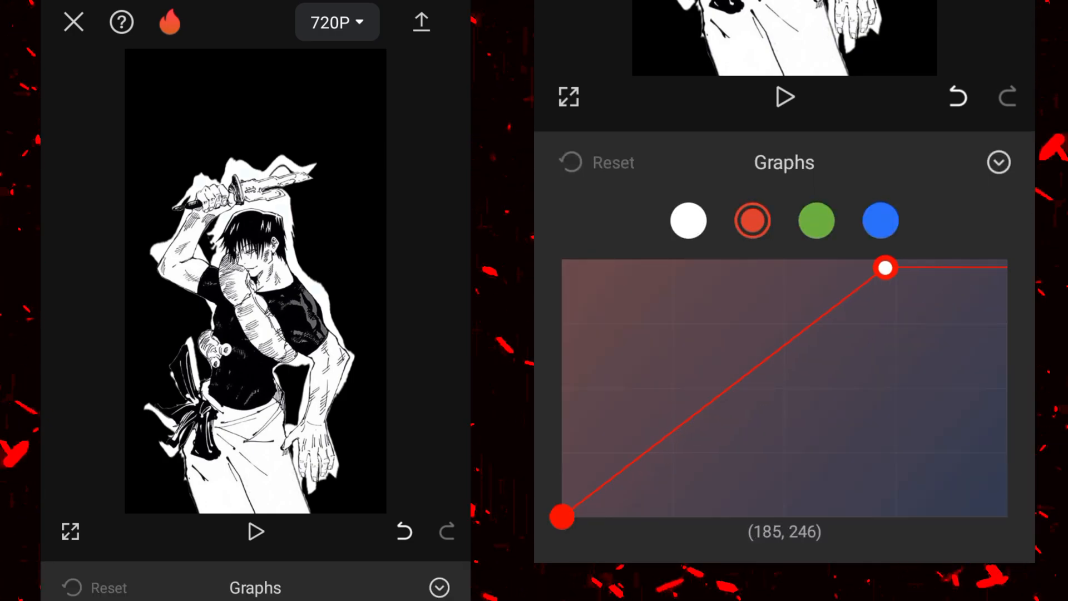
left_click(816, 220)
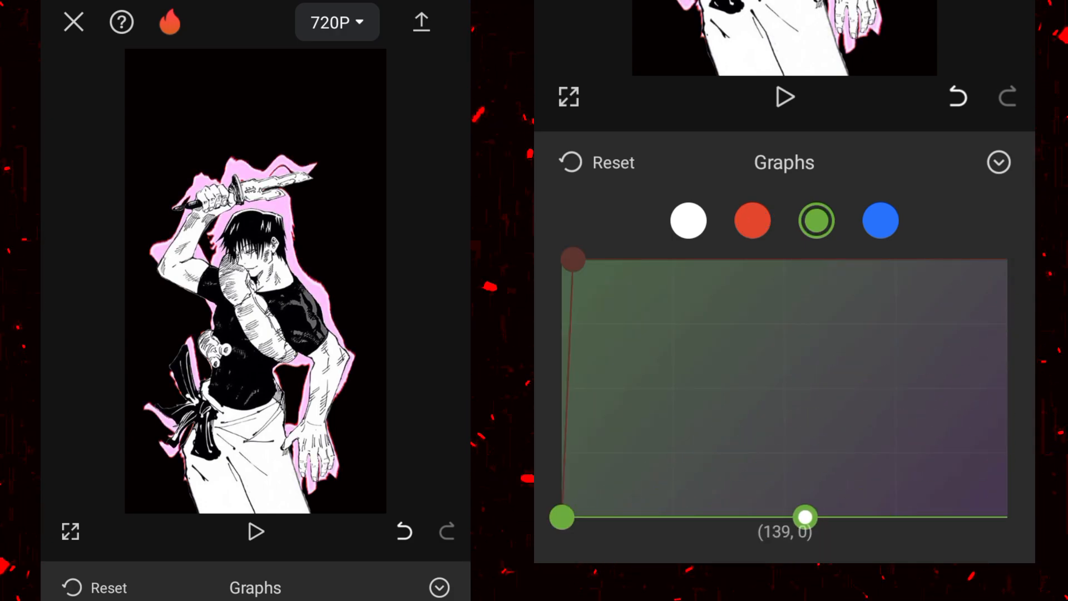
left_click(879, 221)
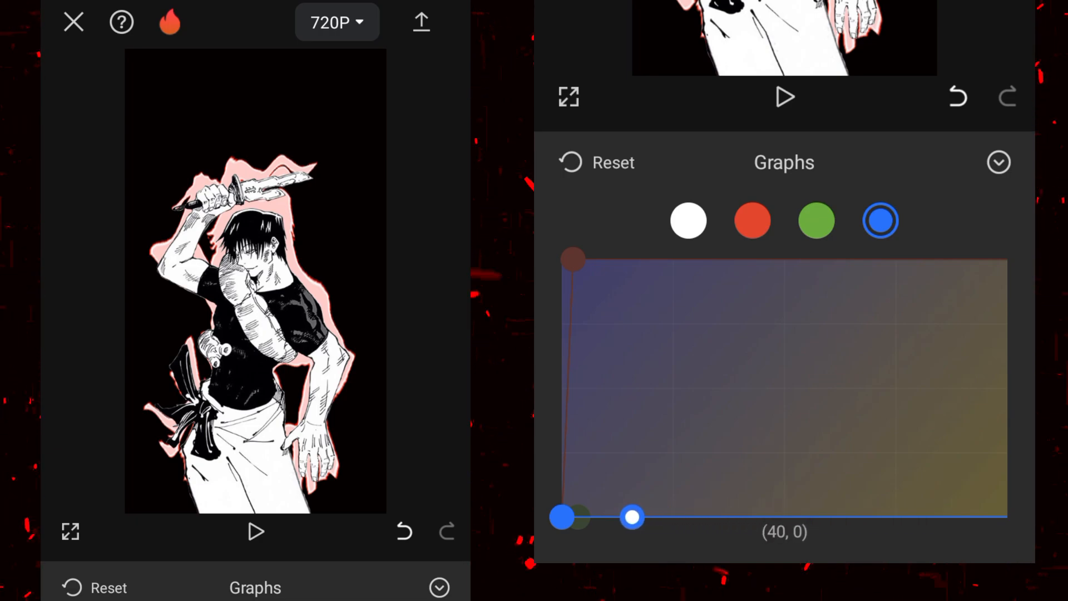
left_click(816, 220)
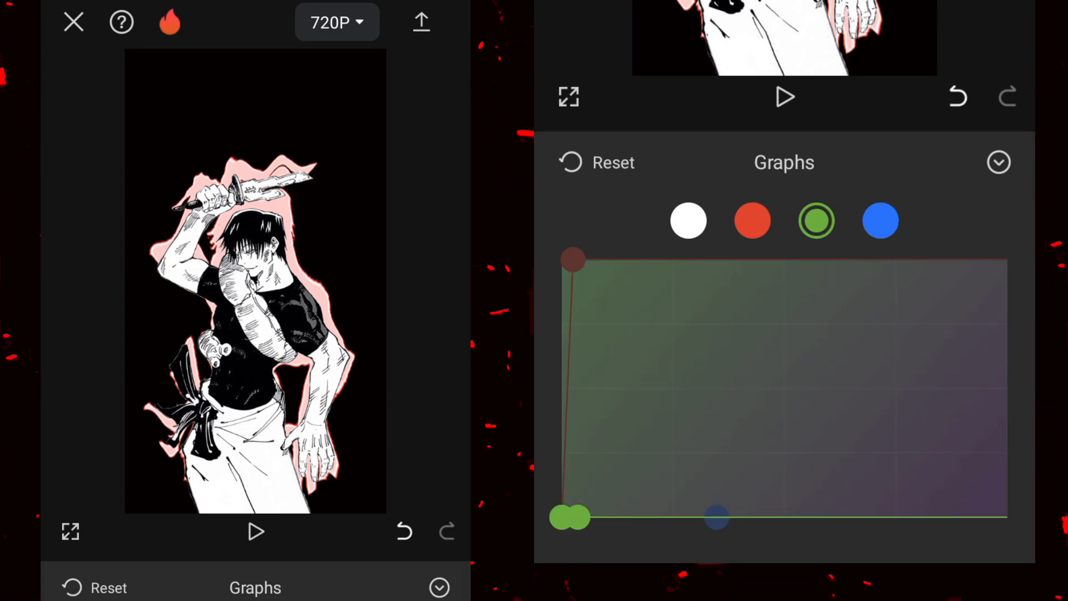
left_click(688, 221)
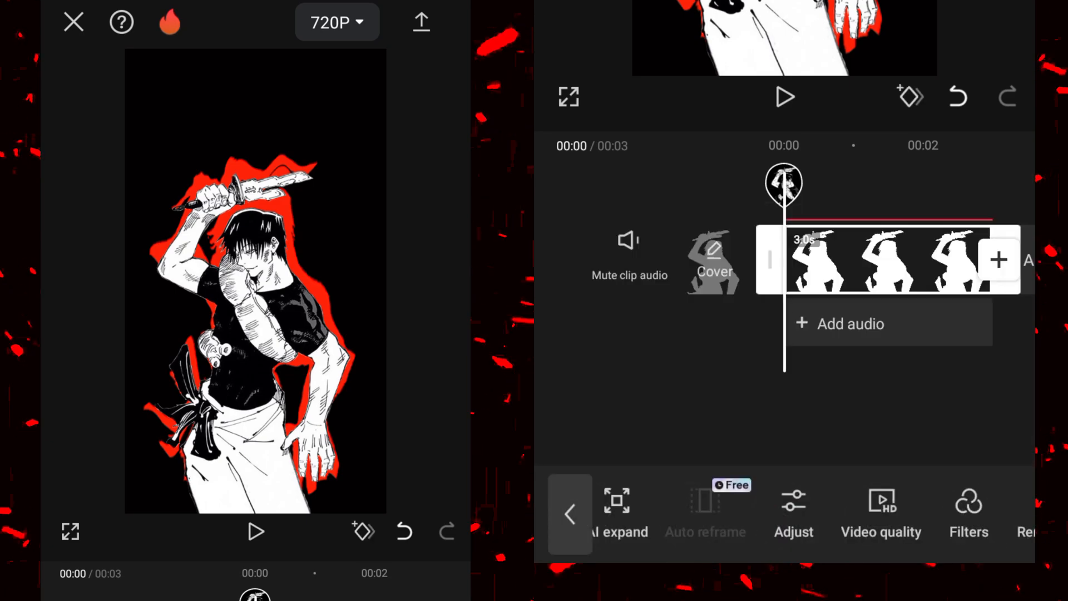
Export the video at 1080p, 60 fps with high code rate
left_click(785, 96)
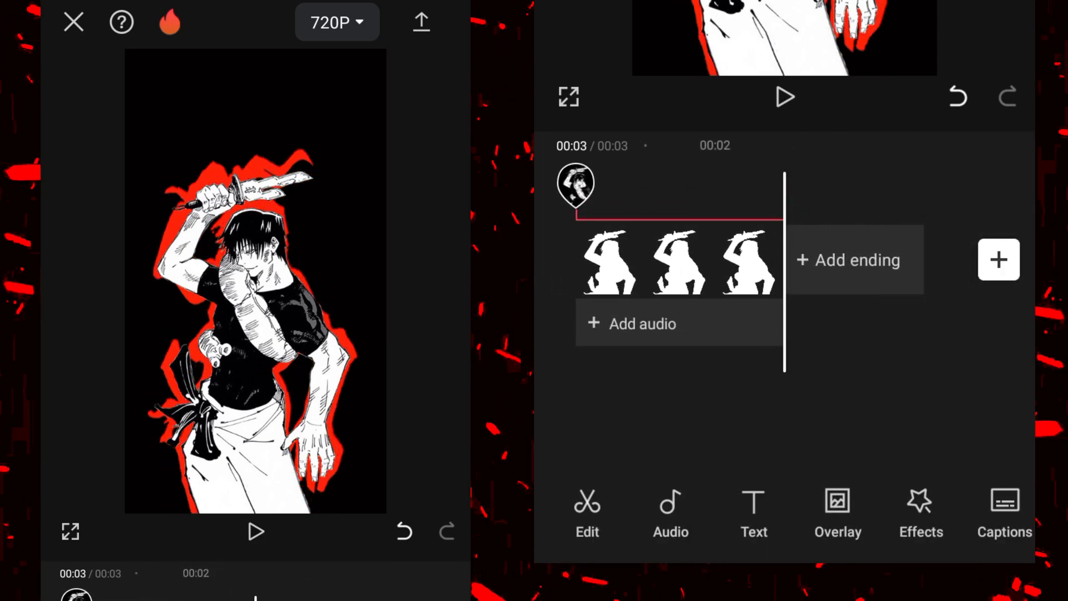
left_click(336, 23)
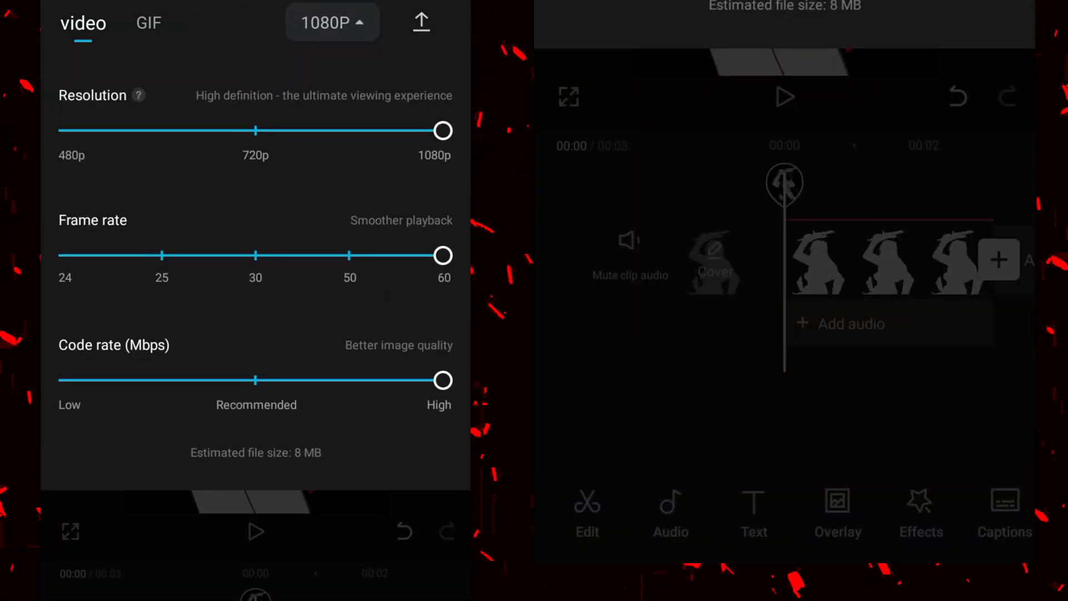
left_click(421, 21)
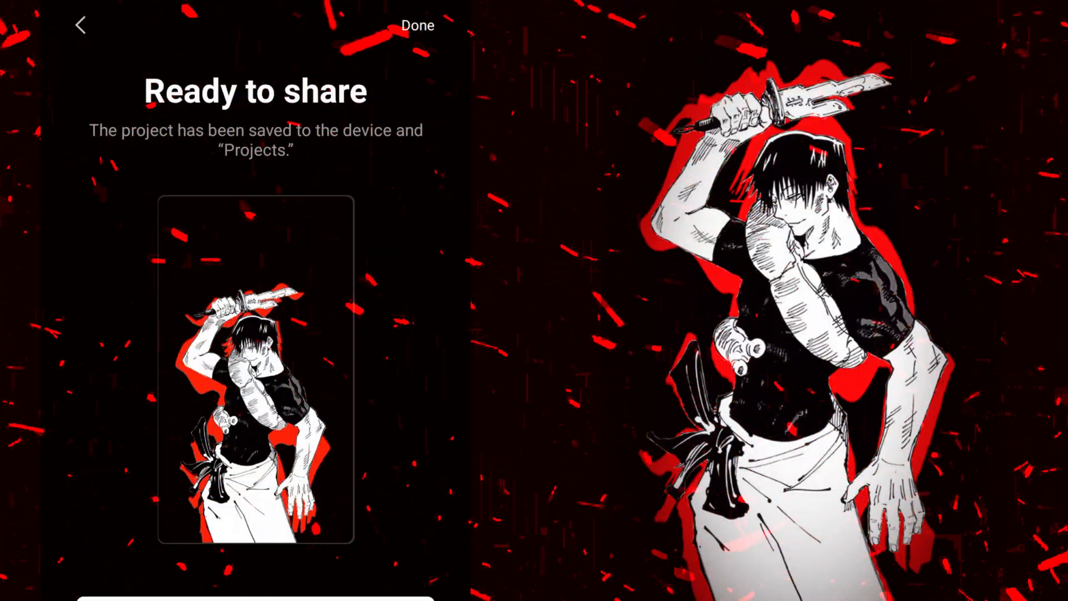